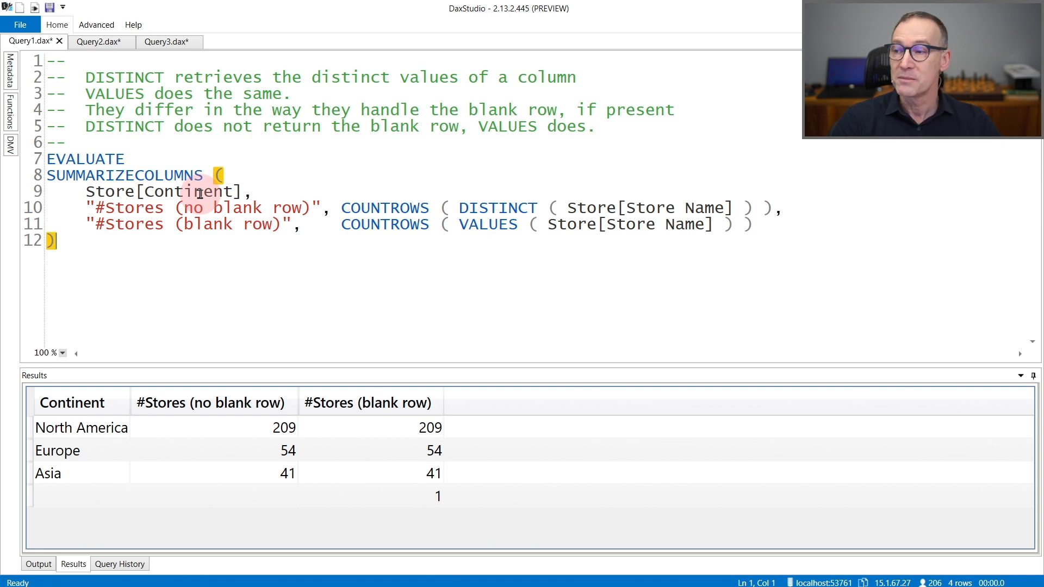
pyautogui.moveTo(363, 206)
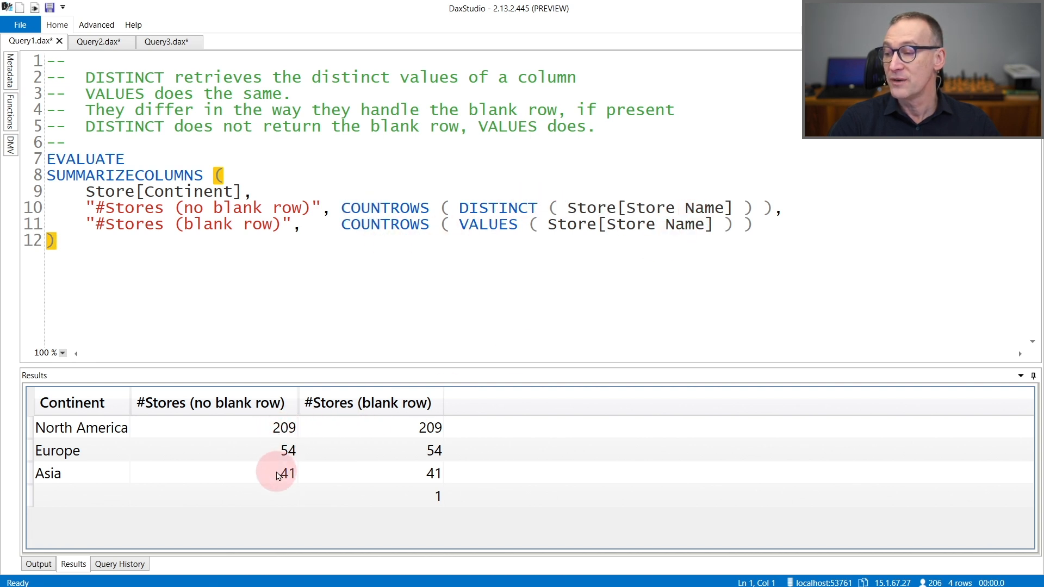
pyautogui.moveTo(149, 509)
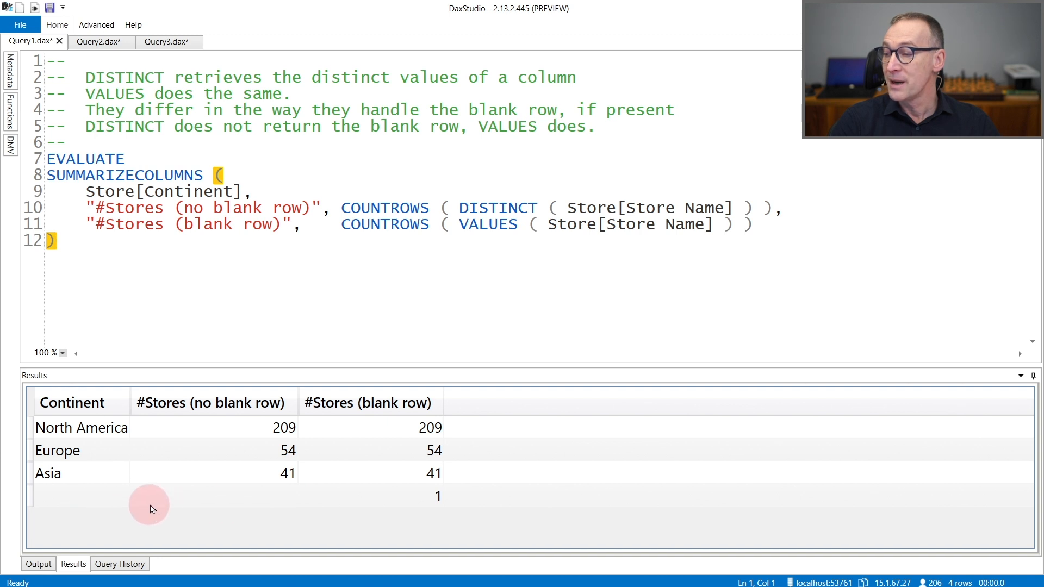
pyautogui.moveTo(265, 502)
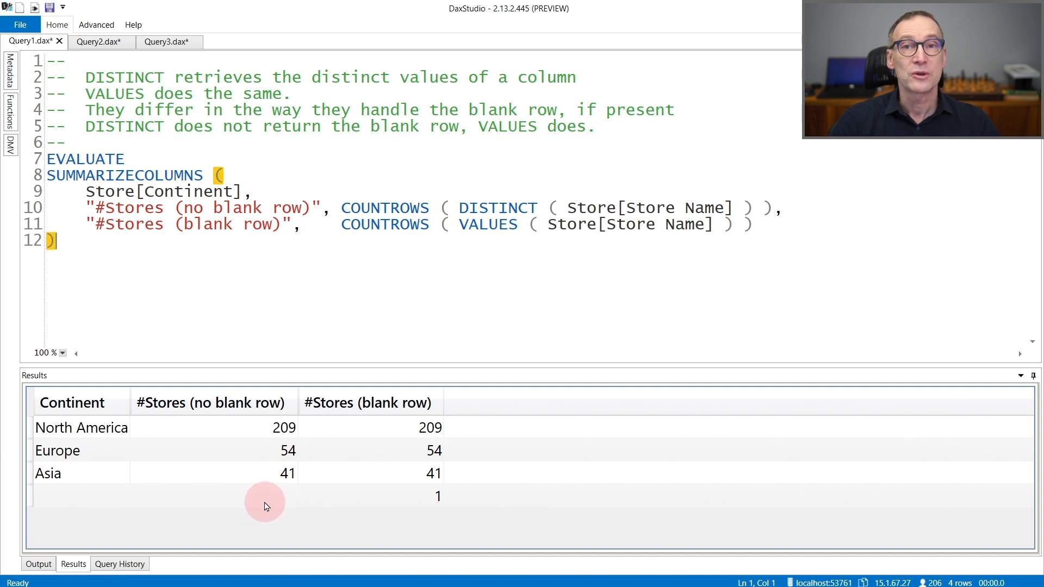
pyautogui.moveTo(501, 290)
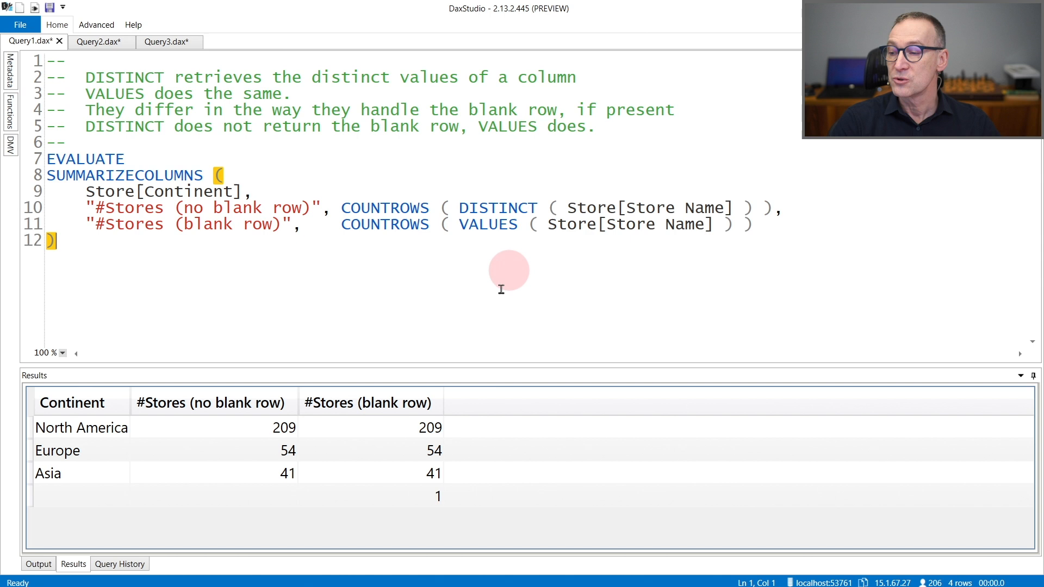
pyautogui.moveTo(445, 487)
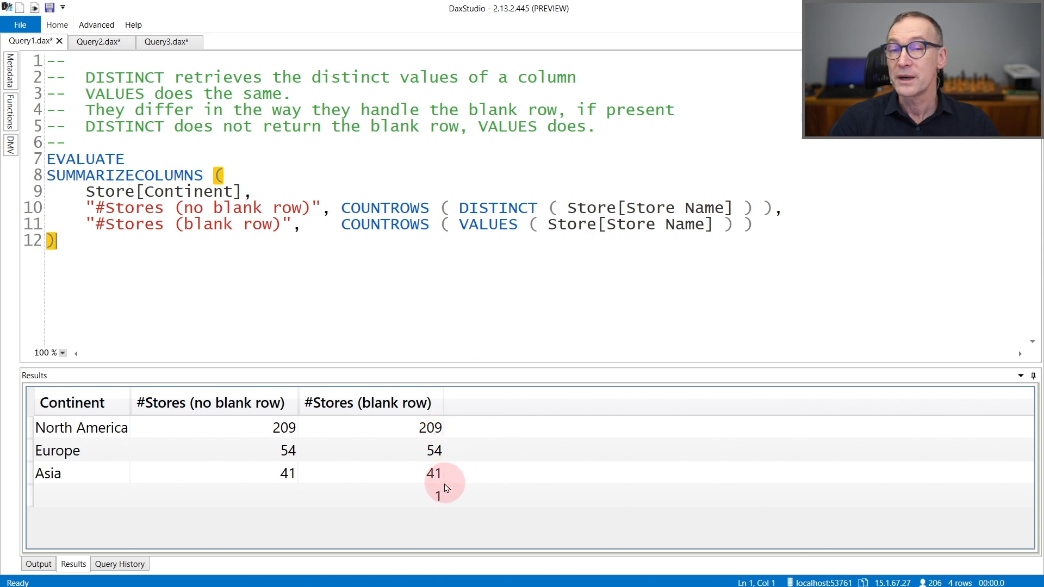
pyautogui.moveTo(451, 499)
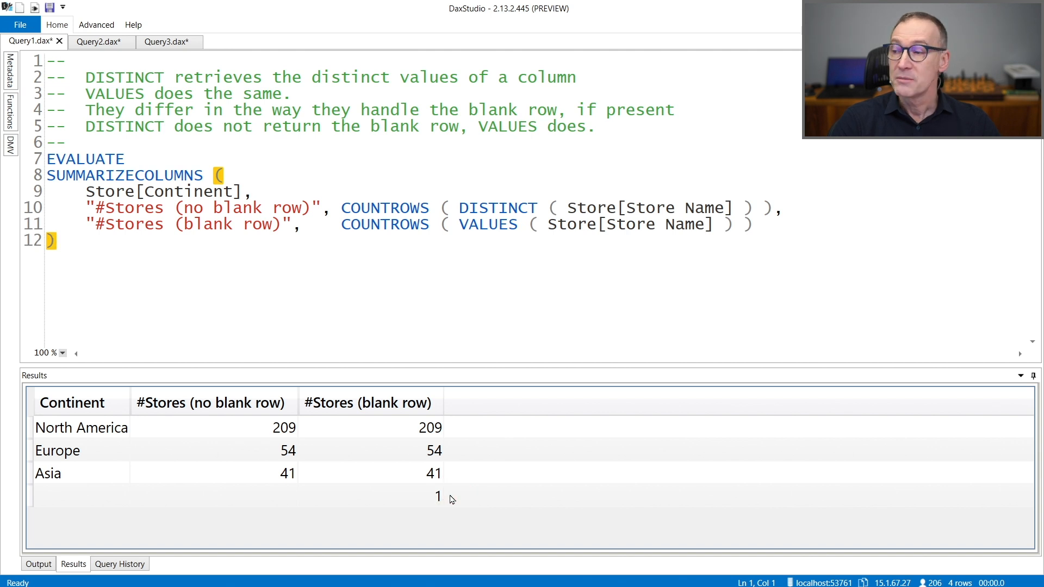
# Show Query2, which counts Store rows per continent with COUNTROWS, DISTINCT and VALUES
pyautogui.click(98, 41)
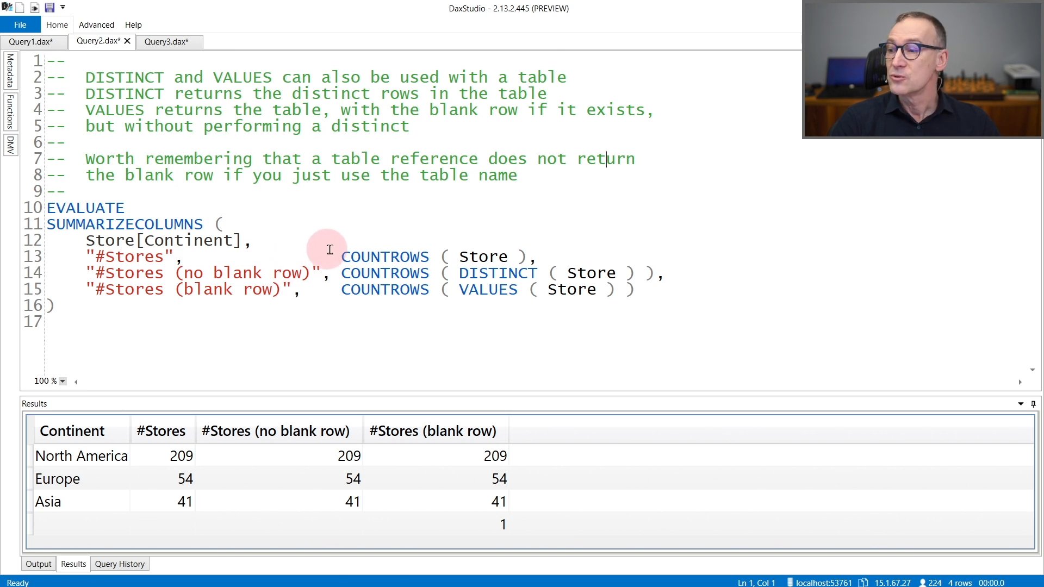
pyautogui.moveTo(539, 275)
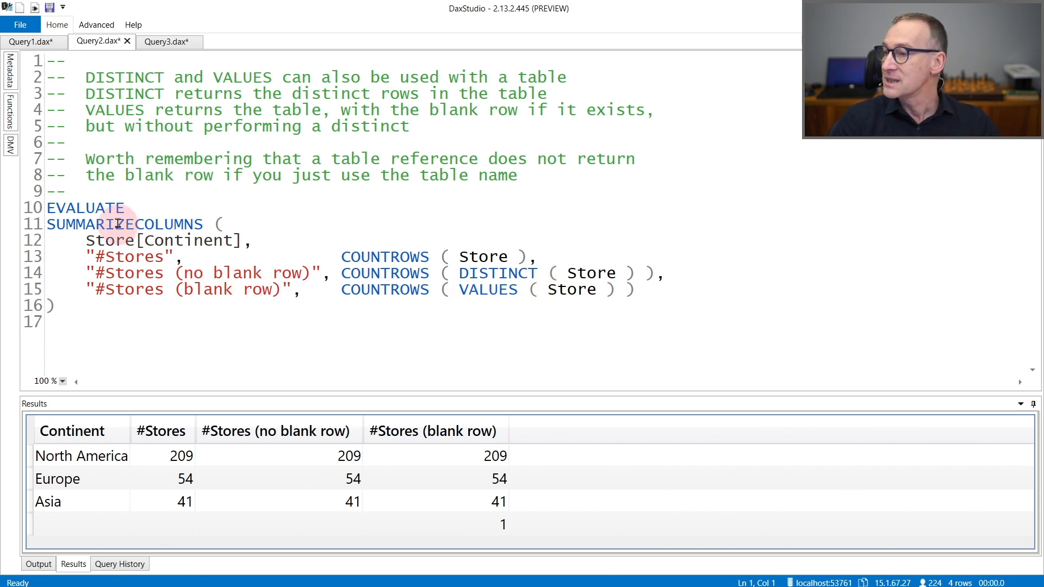
pyautogui.moveTo(440, 264)
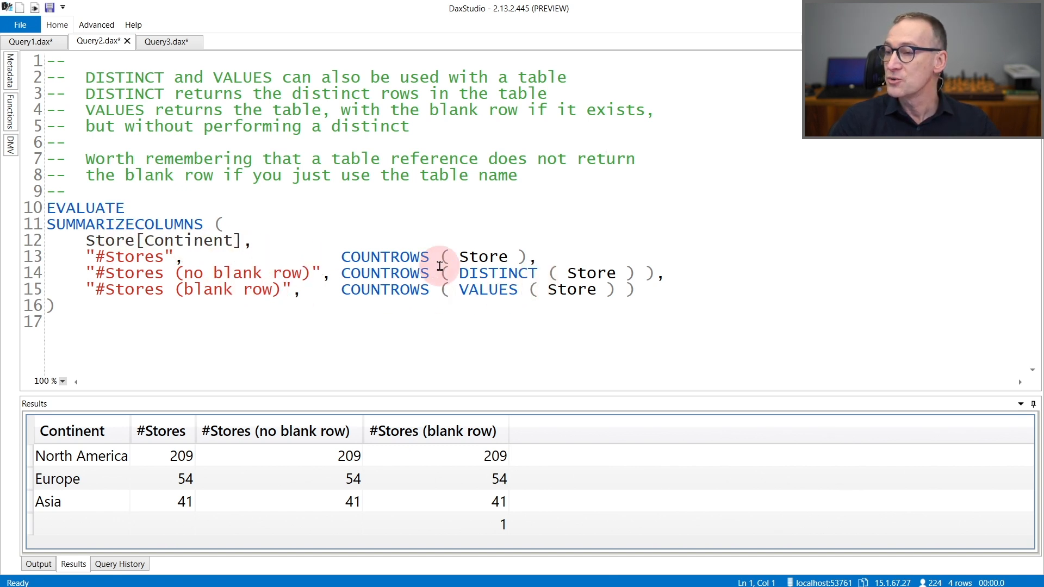
pyautogui.moveTo(405, 273)
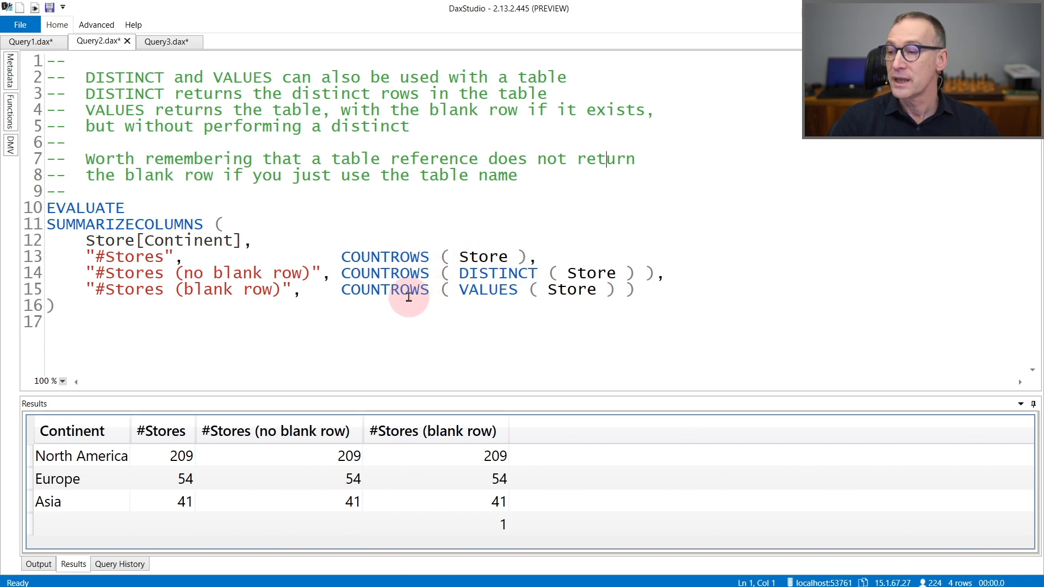
pyautogui.moveTo(478, 308)
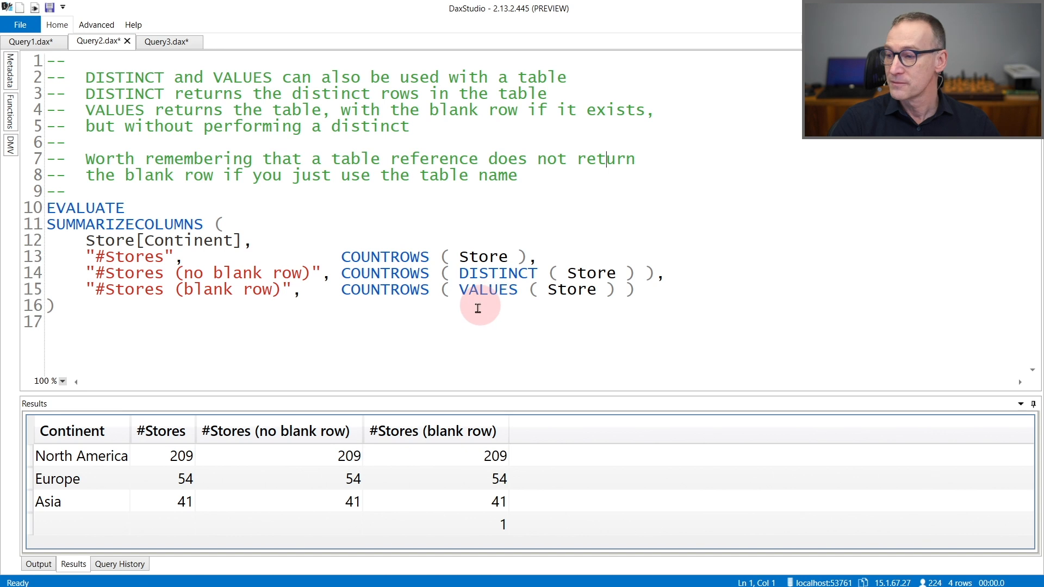
pyautogui.moveTo(310, 473)
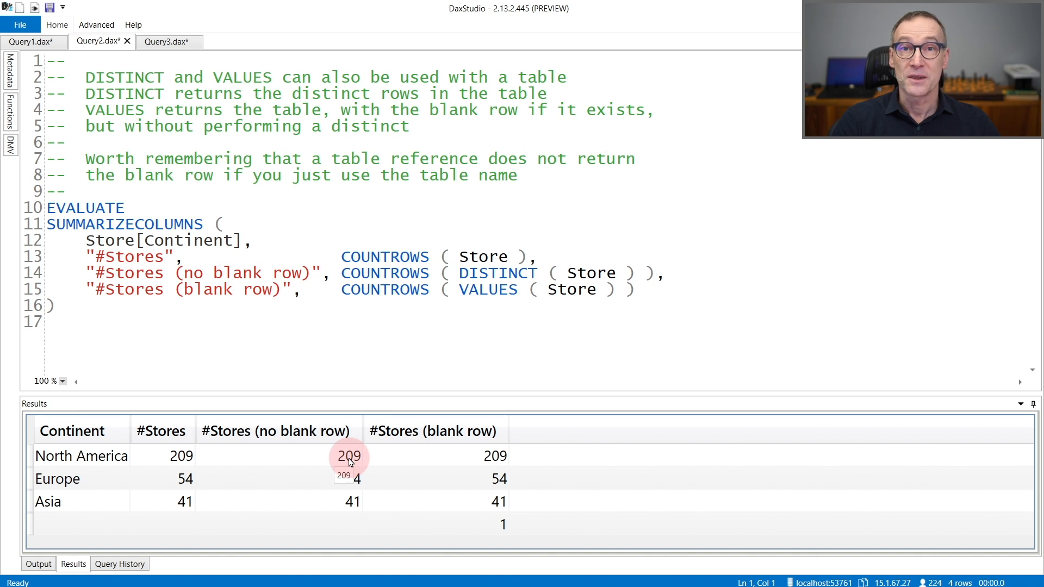
pyautogui.moveTo(445, 312)
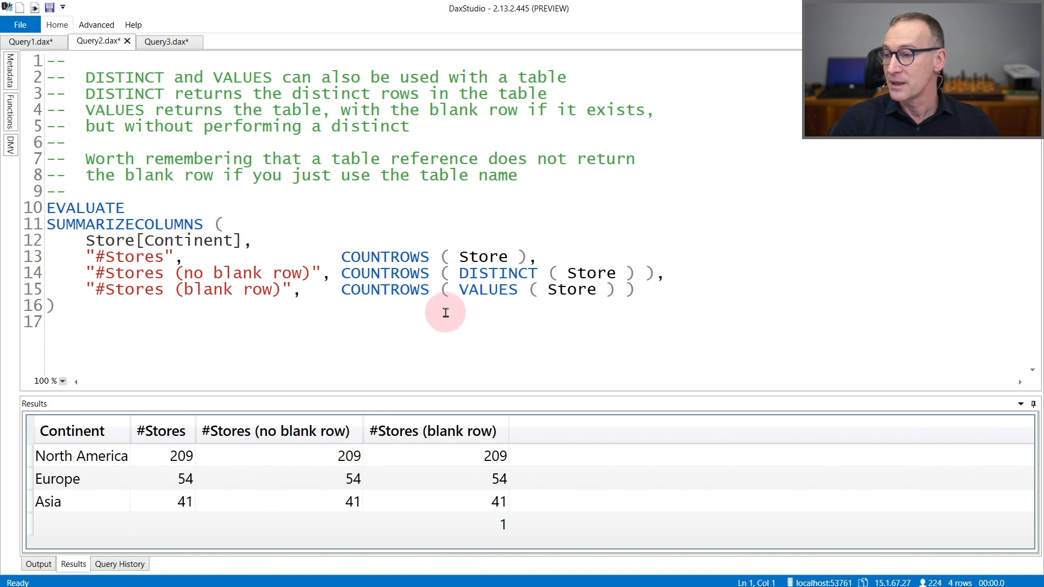
pyautogui.moveTo(590, 273)
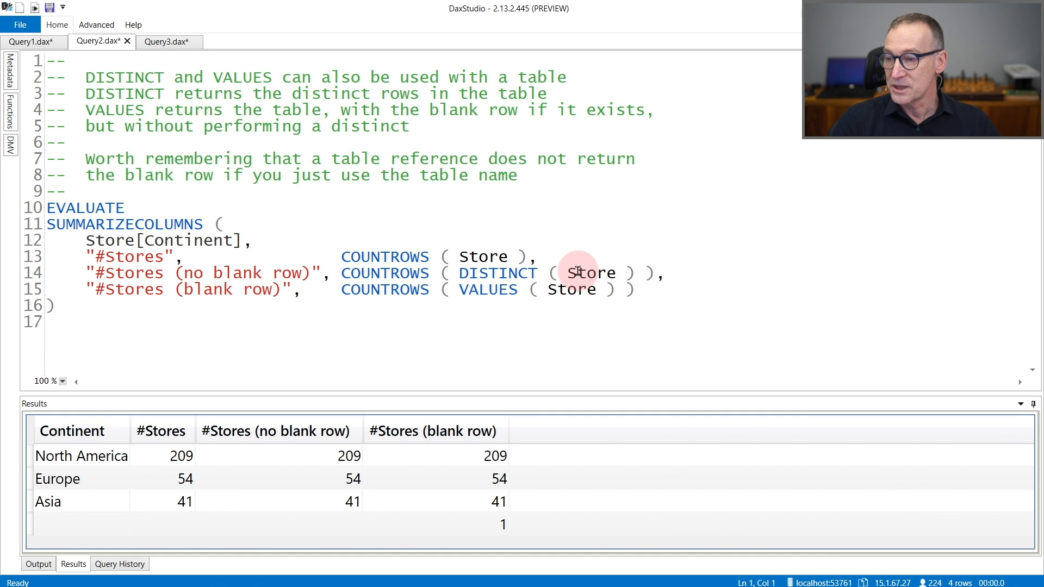
pyautogui.moveTo(527, 304)
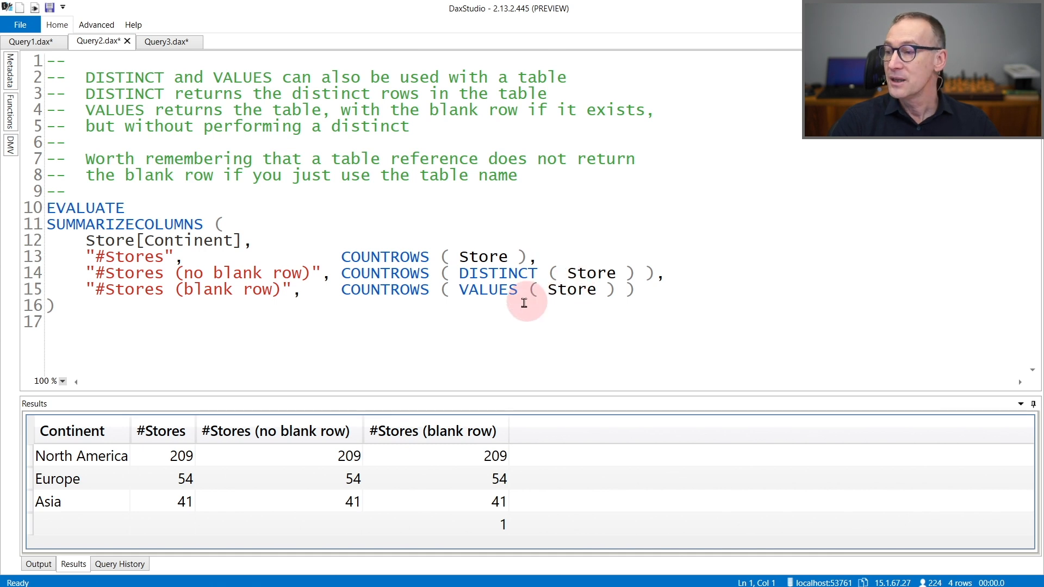
pyautogui.moveTo(499, 536)
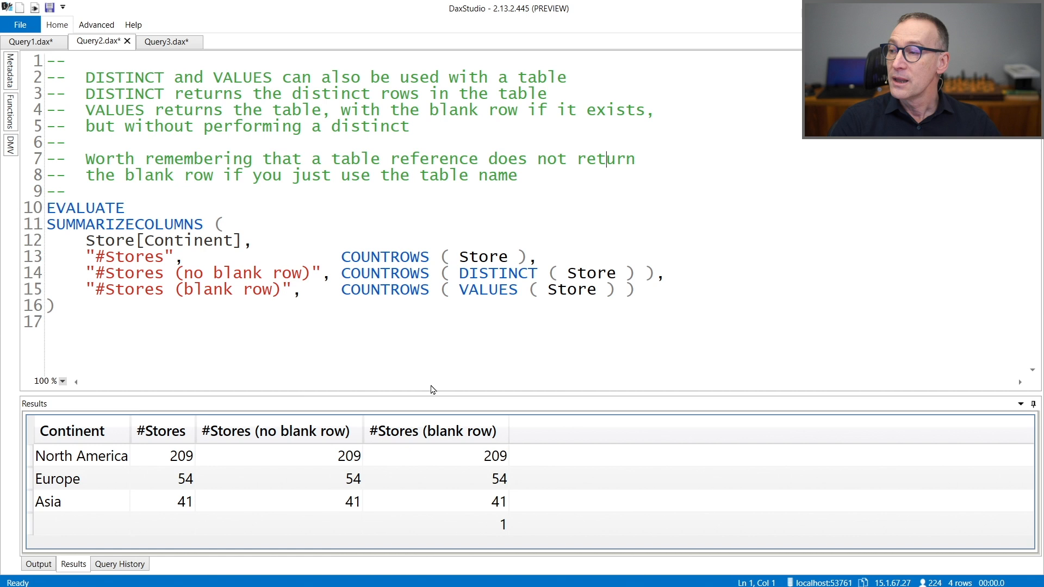
# Show Query3, where DISTINCT on a Stores variable returns 3 versus 304 total rows
pyautogui.click(164, 40)
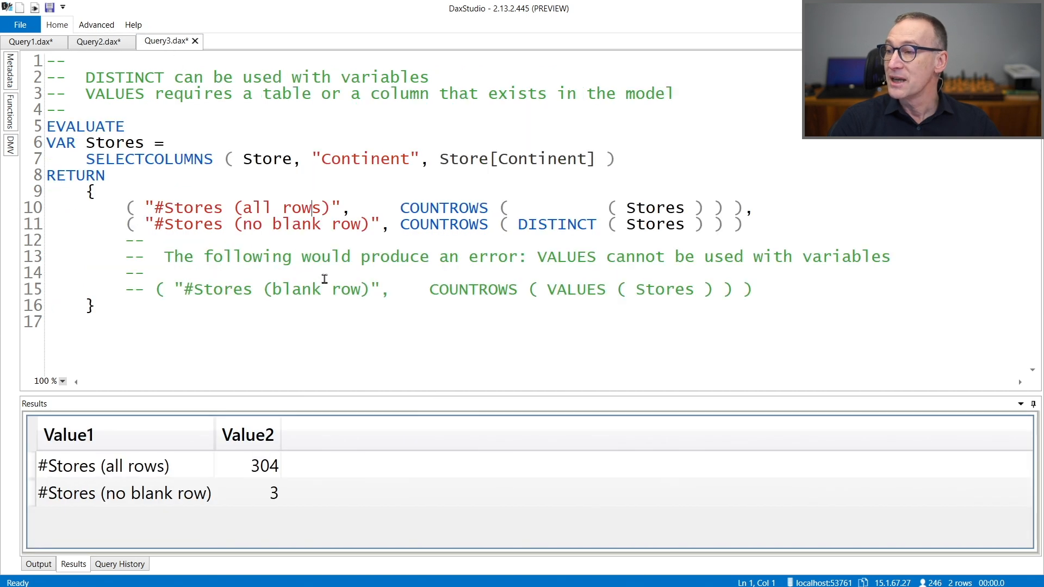
pyautogui.moveTo(316, 333)
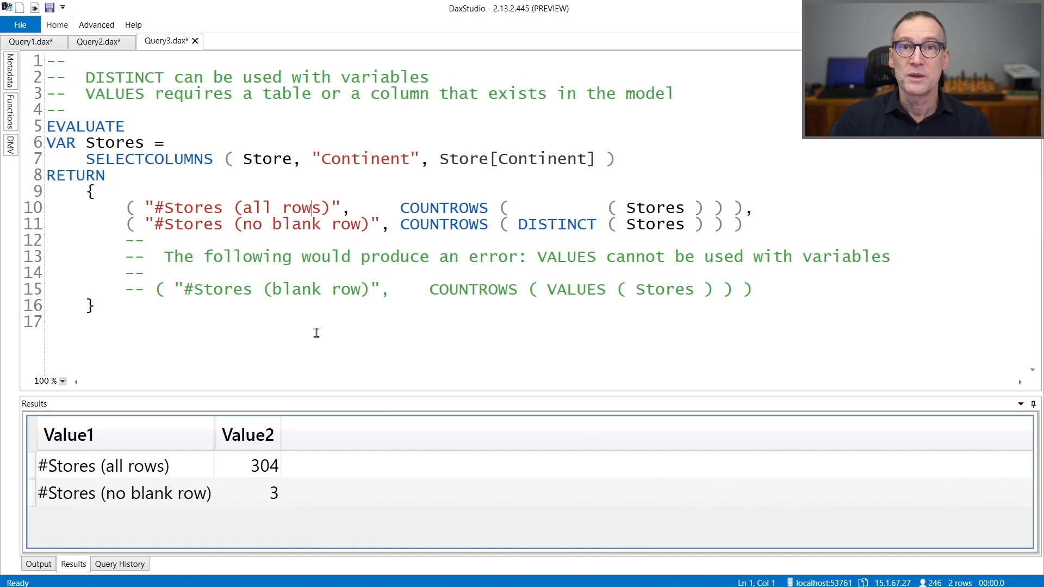
pyautogui.moveTo(302, 289)
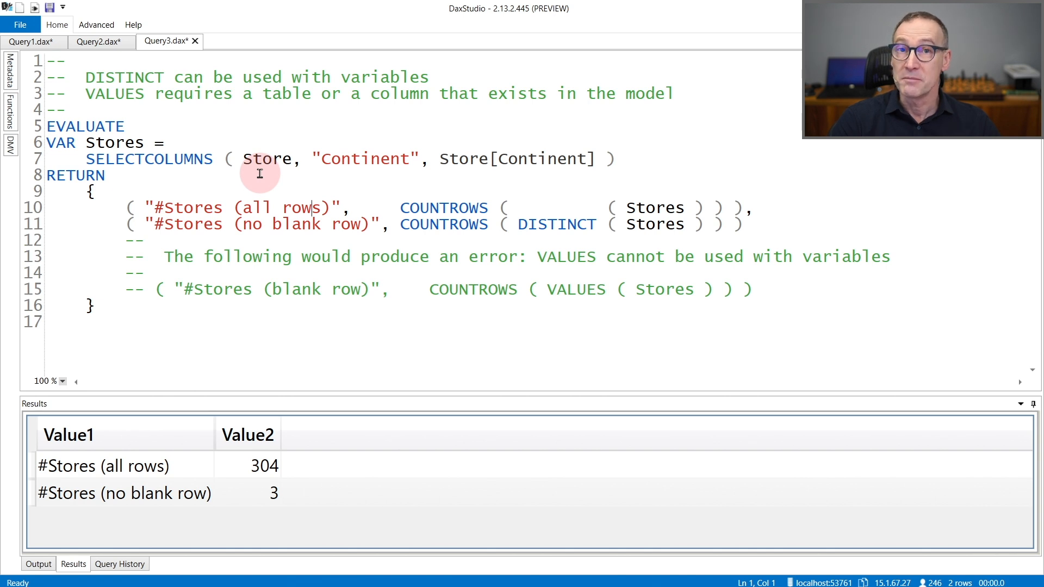
pyautogui.moveTo(250, 390)
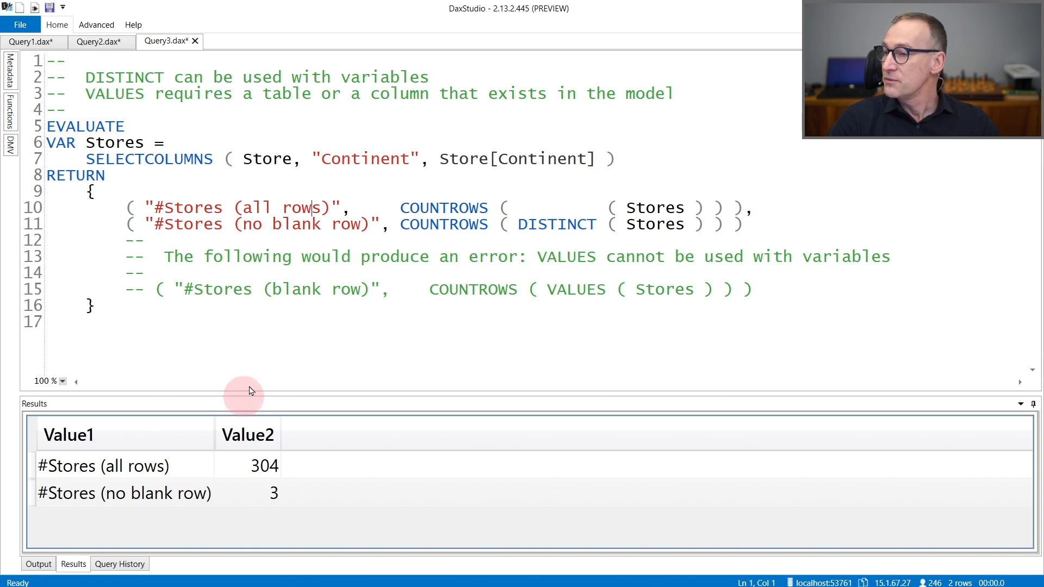
pyautogui.moveTo(456, 207)
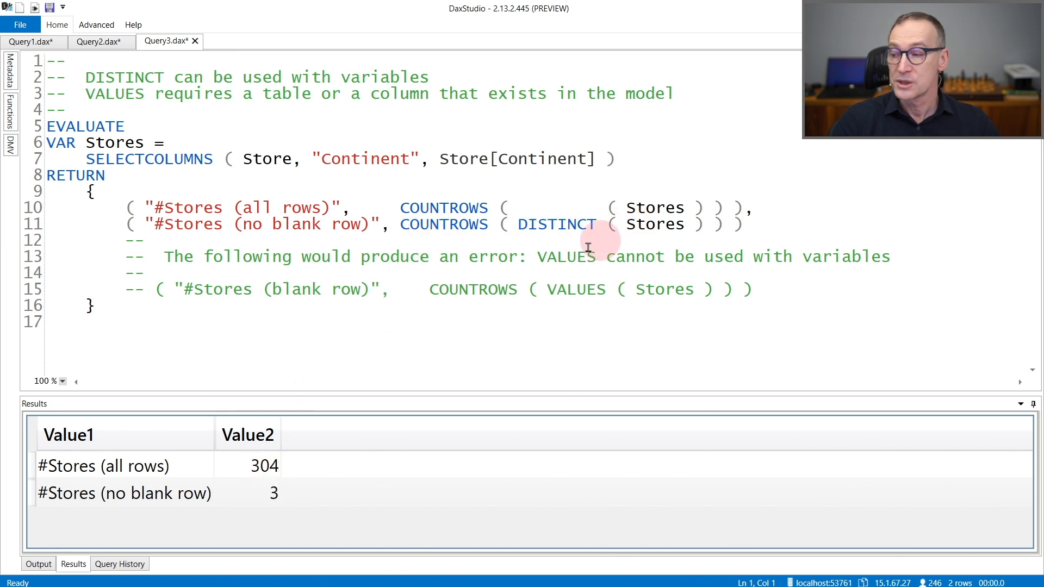
pyautogui.moveTo(284, 500)
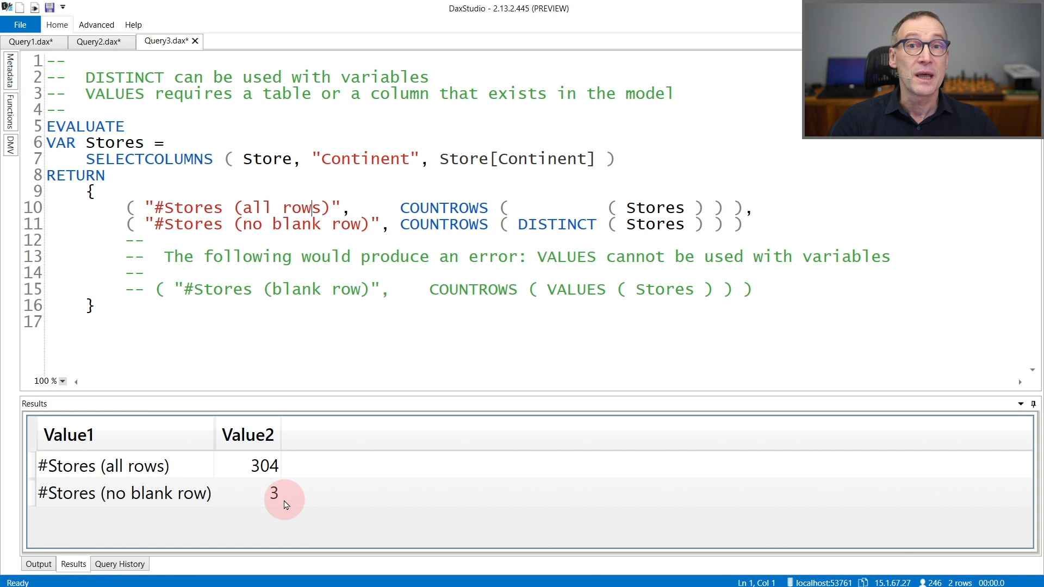
pyautogui.moveTo(301, 476)
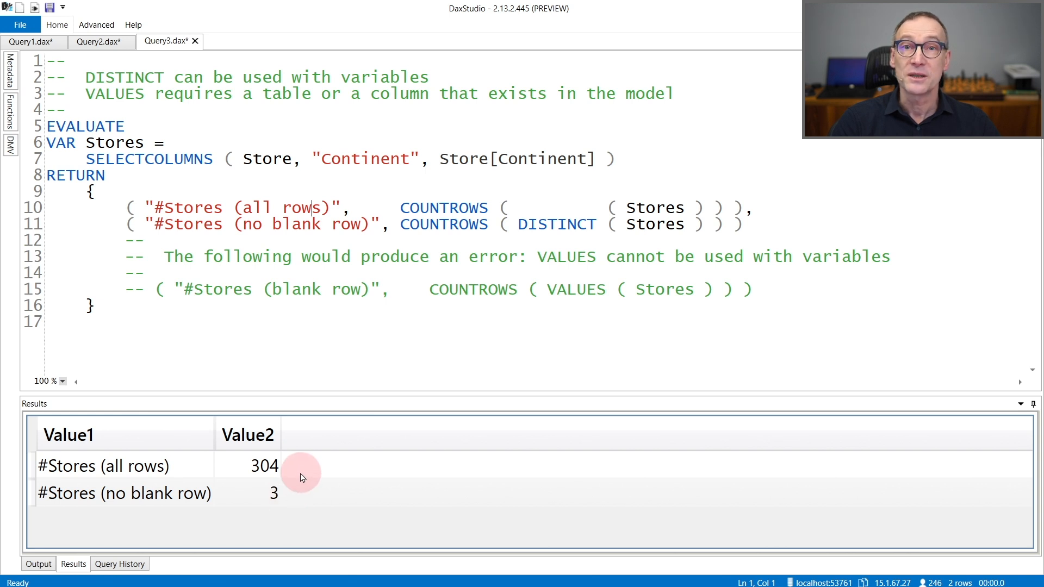
pyautogui.moveTo(492, 319)
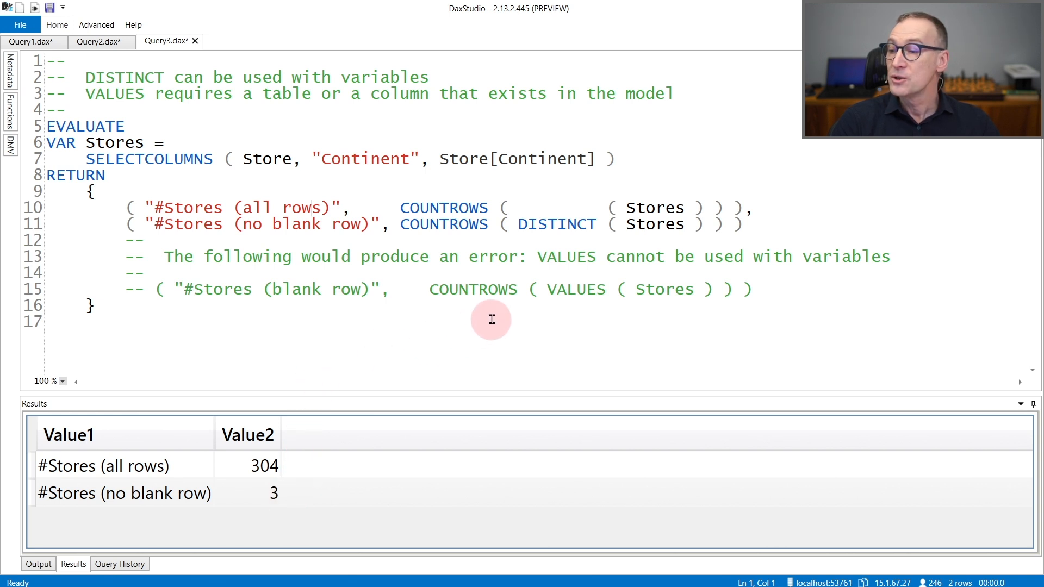
pyautogui.moveTo(585, 296)
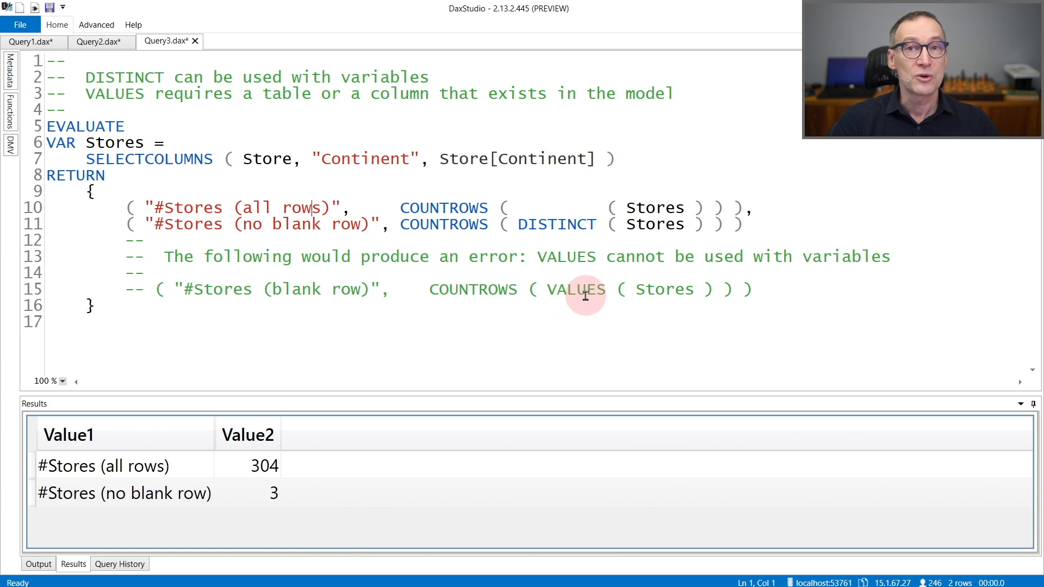